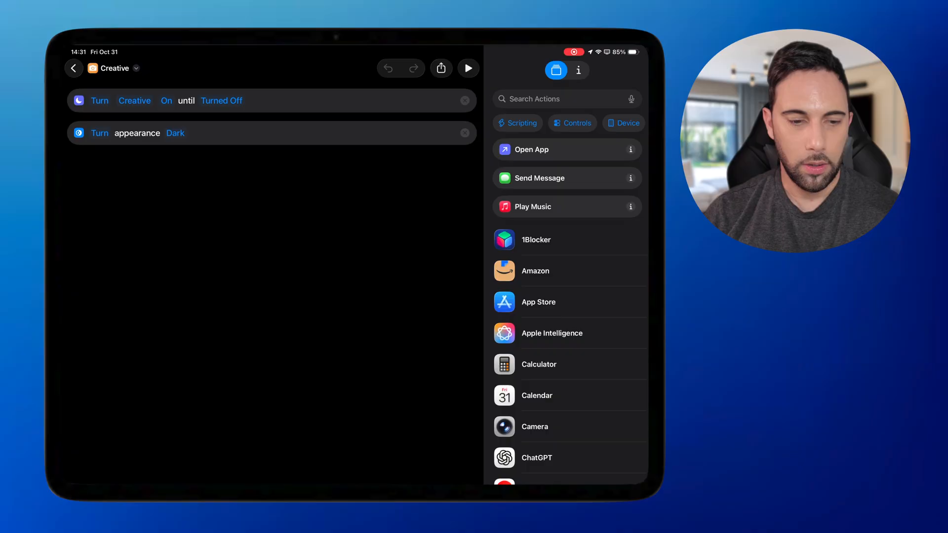
- Confirm the Creative shortcut keeps turning Creative Focus on, then return to All Shortcuts
click(135, 100)
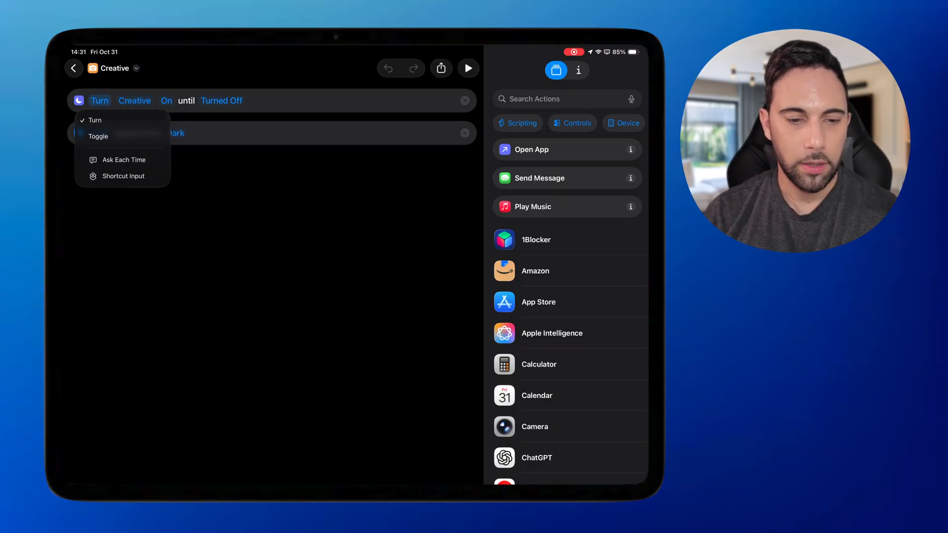
click(134, 100)
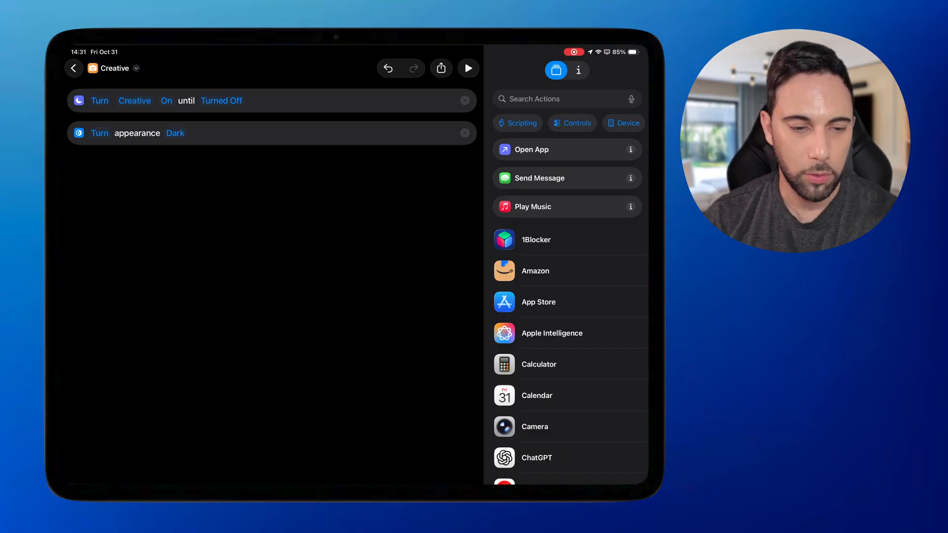
click(73, 68)
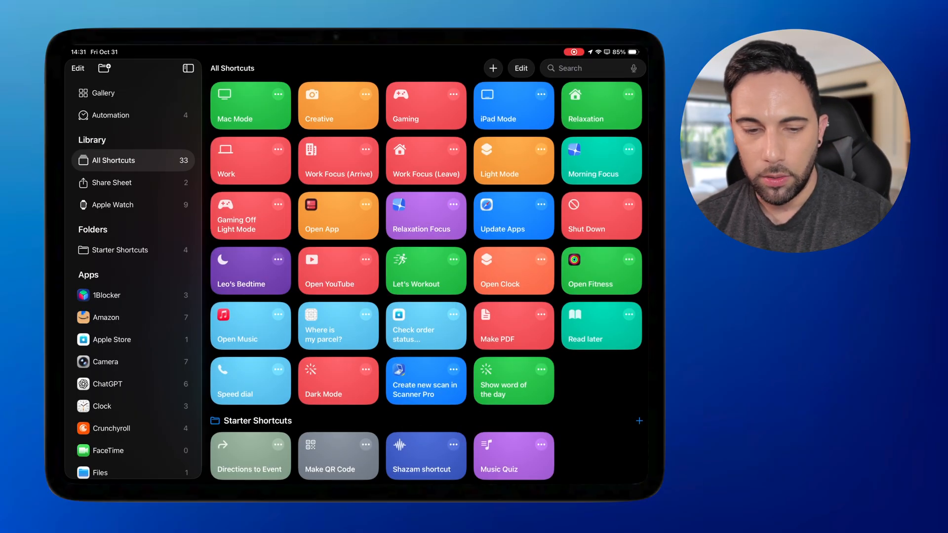
- Switch to Settings and open the Gaming Focus mode settings
click(425, 105)
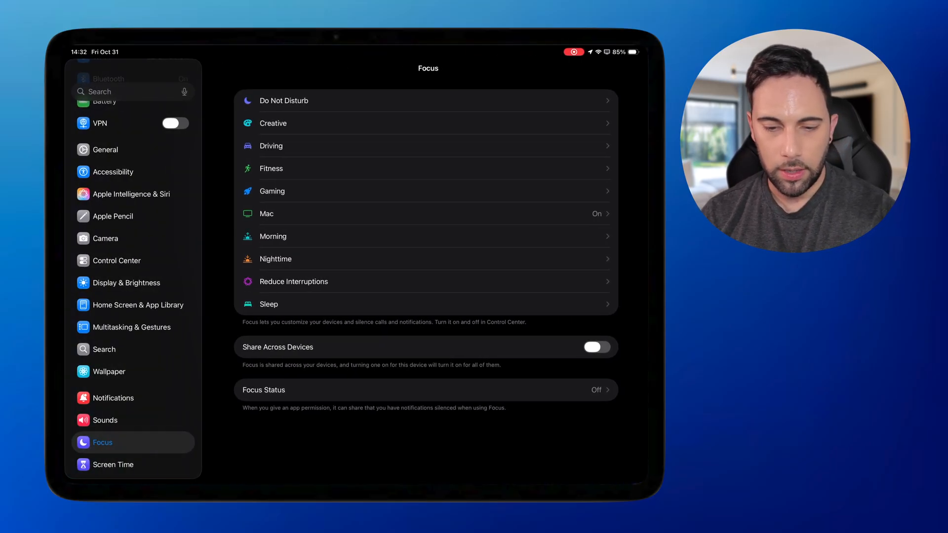
click(272, 191)
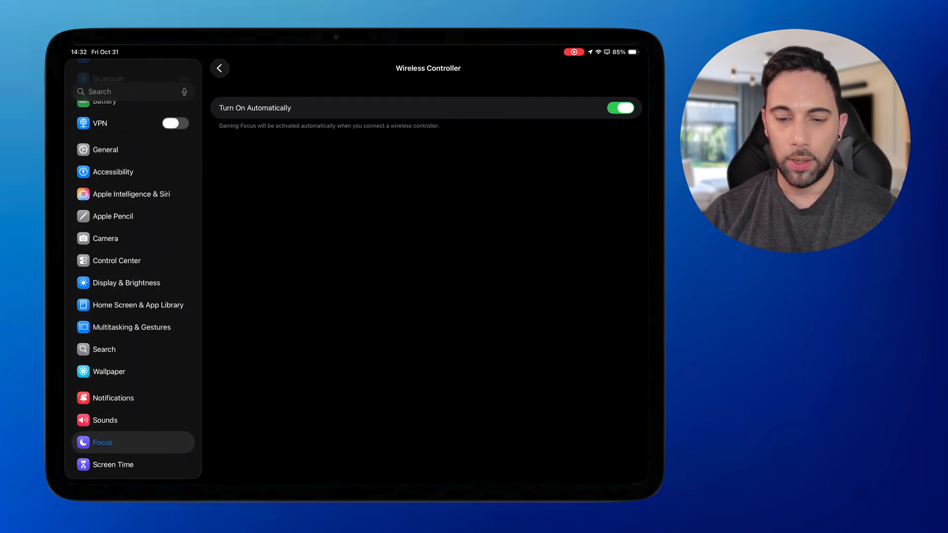
- Return to the Gaming Focus overview, then view the Apple Pencil squeeze and corner-swipe settings
click(219, 68)
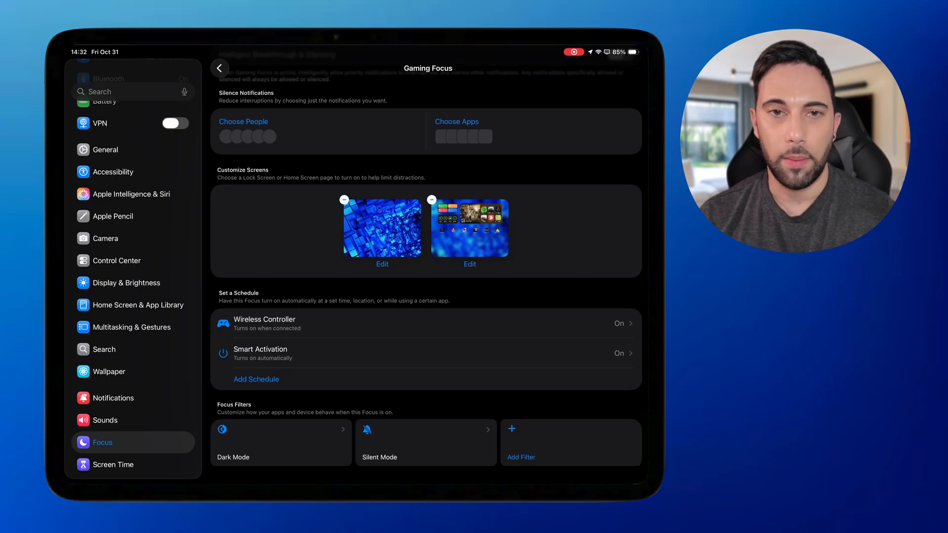
scroll(down, 3)
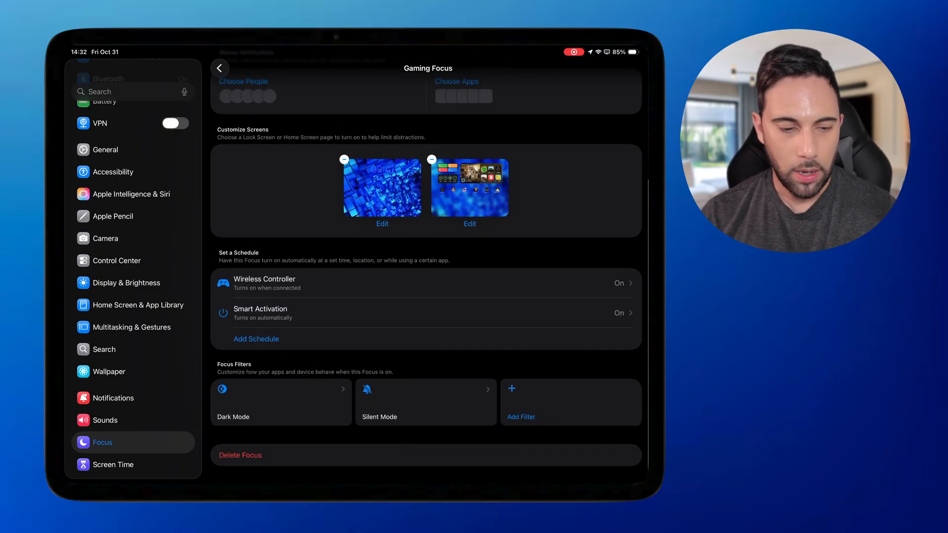
click(112, 216)
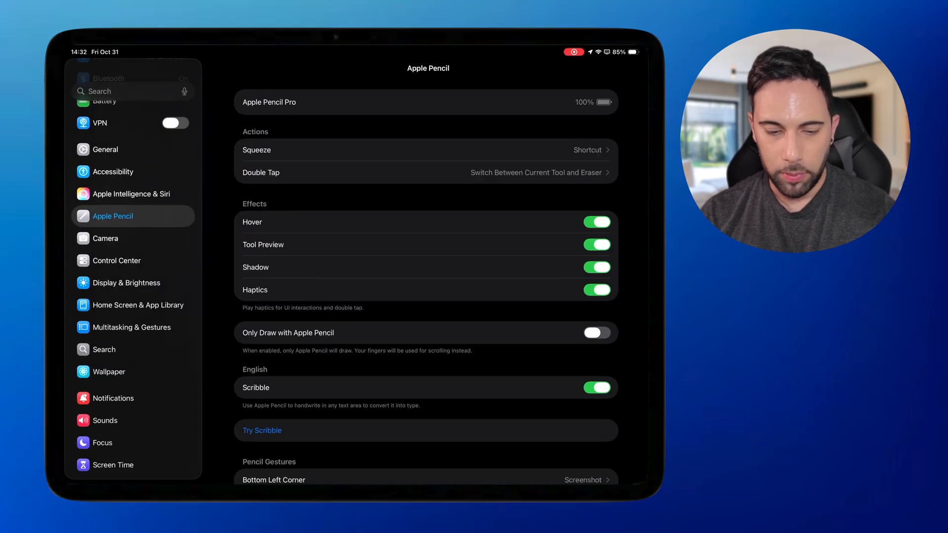
scroll(down, 3)
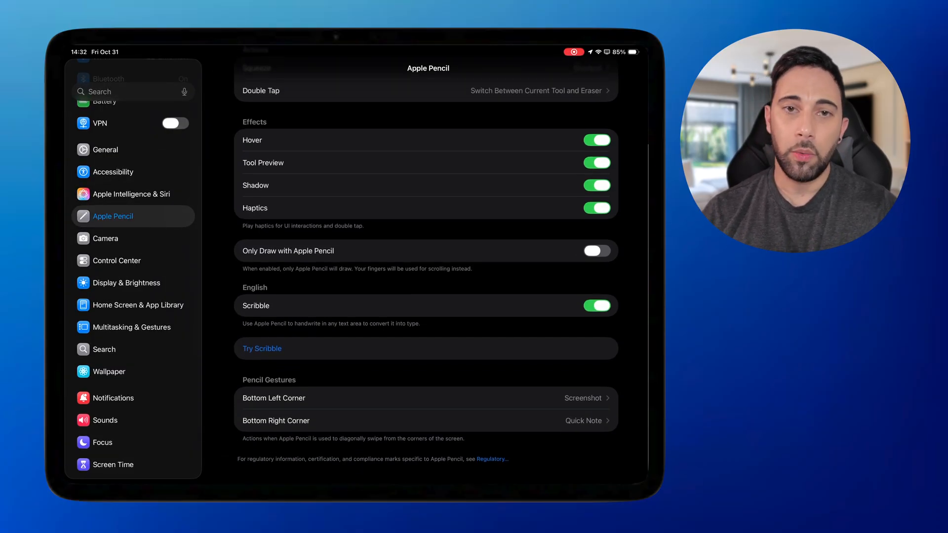